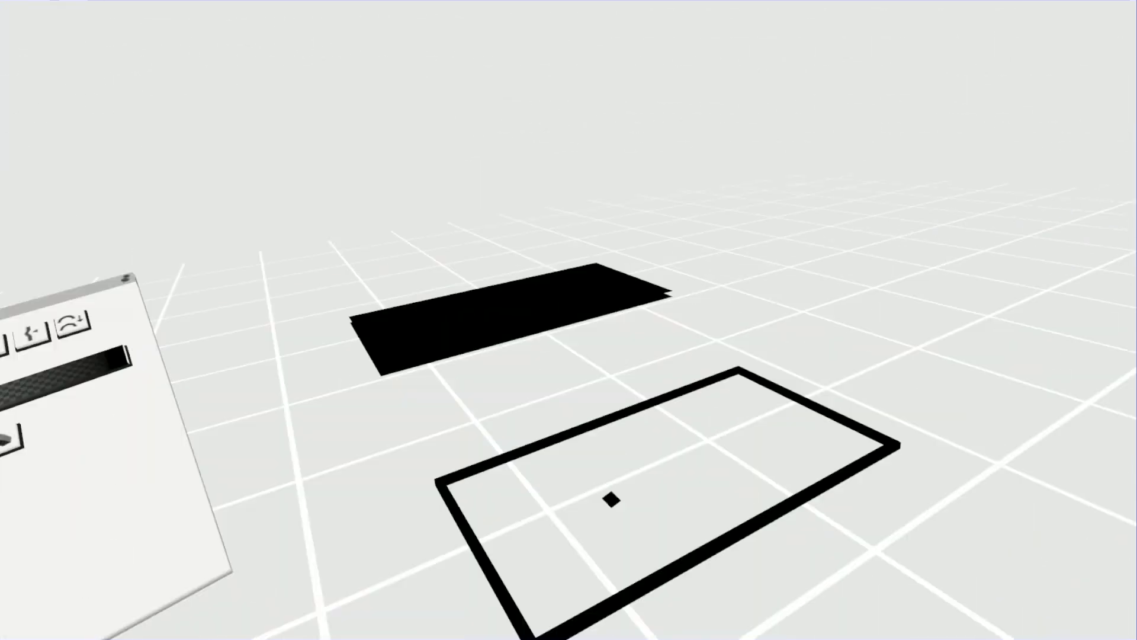
# Step: Place a box on the grid floor beside the rectangle outline and flatten it into a slab
pyautogui.click(530, 599)
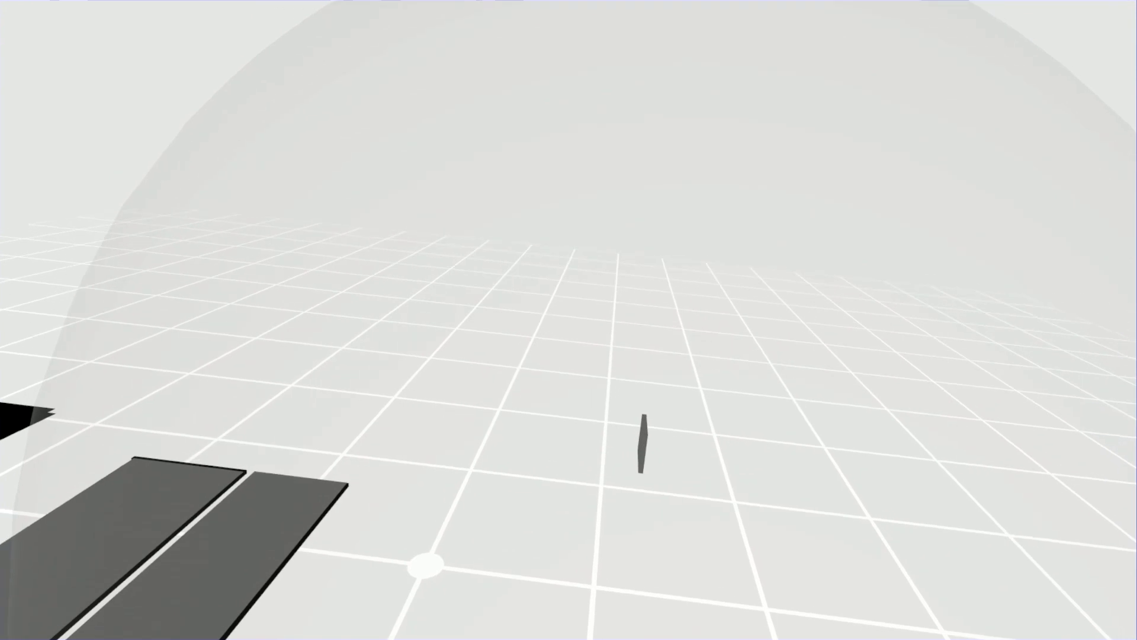
# Step: Draw a new small cube near the grid centre and grab it with the transform gizmo
pyautogui.click(638, 441)
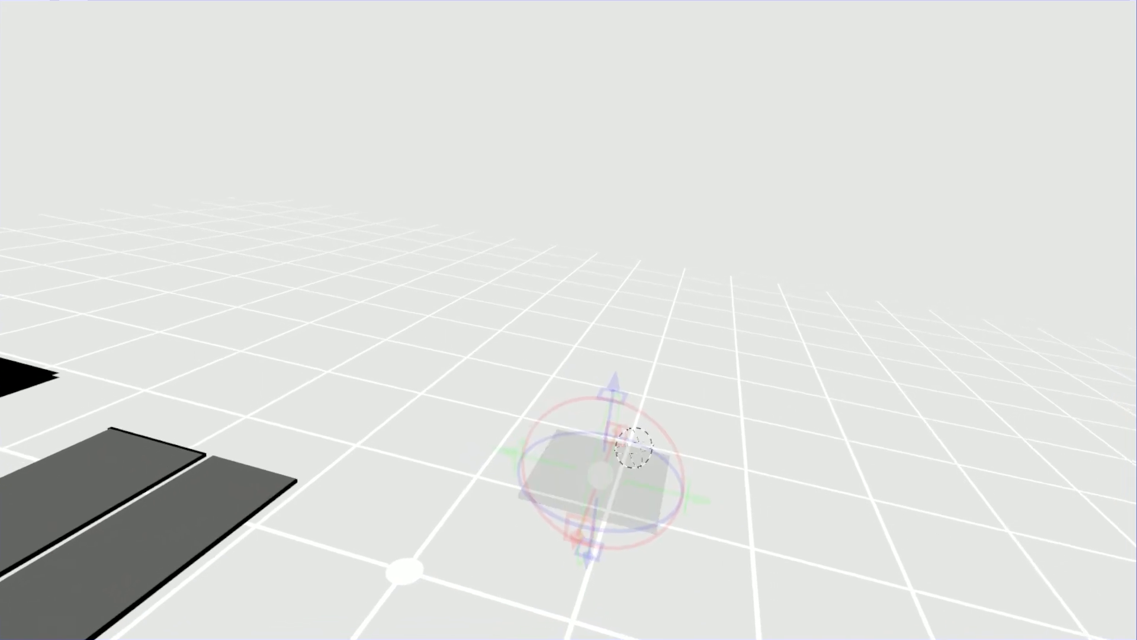